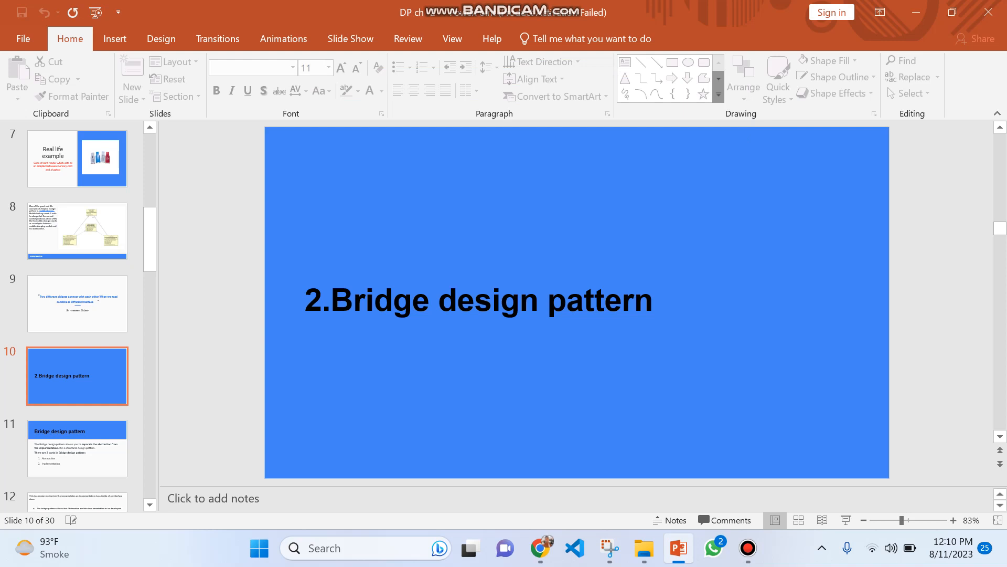
Show slide 11 defining the Bridge pattern with its Abstraction and Implementation parts
left_click(76, 449)
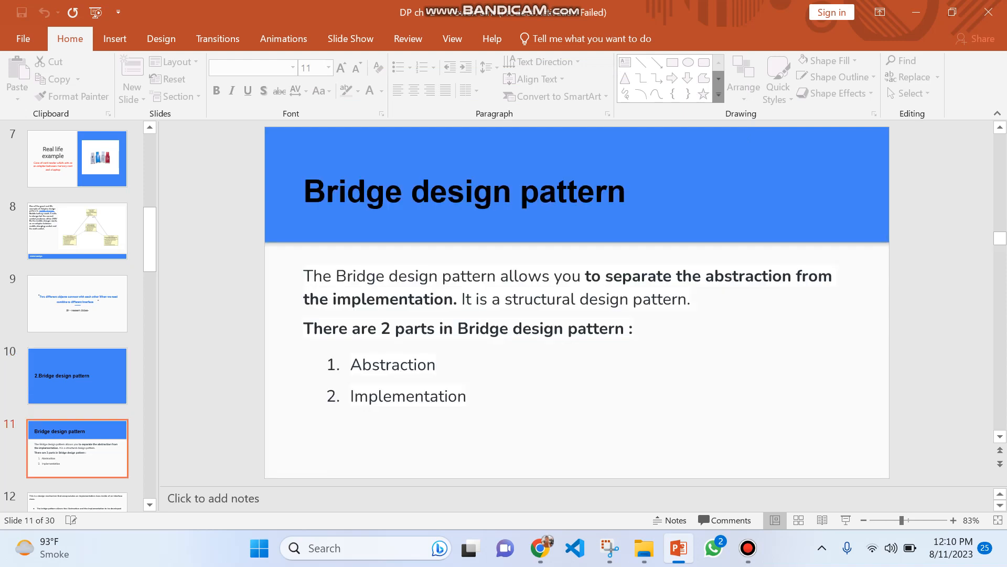